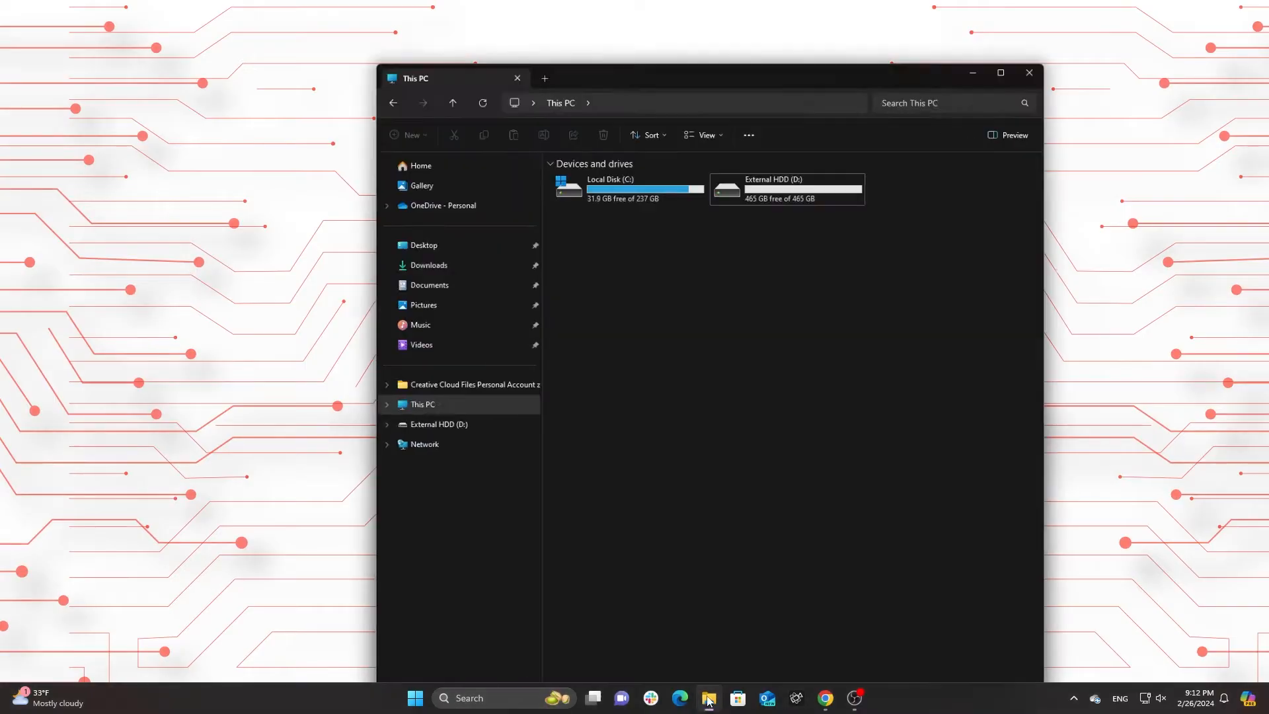
Quick-format External HDD (D:) as NTFS and confirm 465 GB free in Properties
right_click(787, 188)
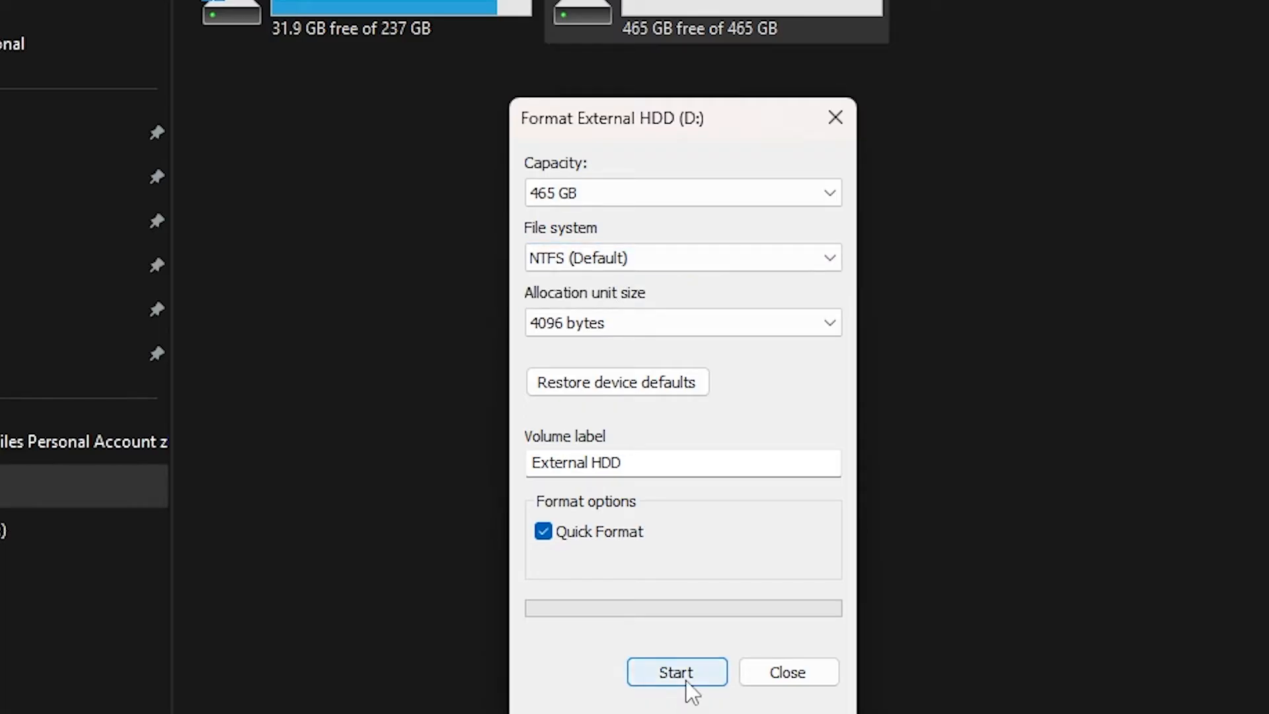
click(676, 672)
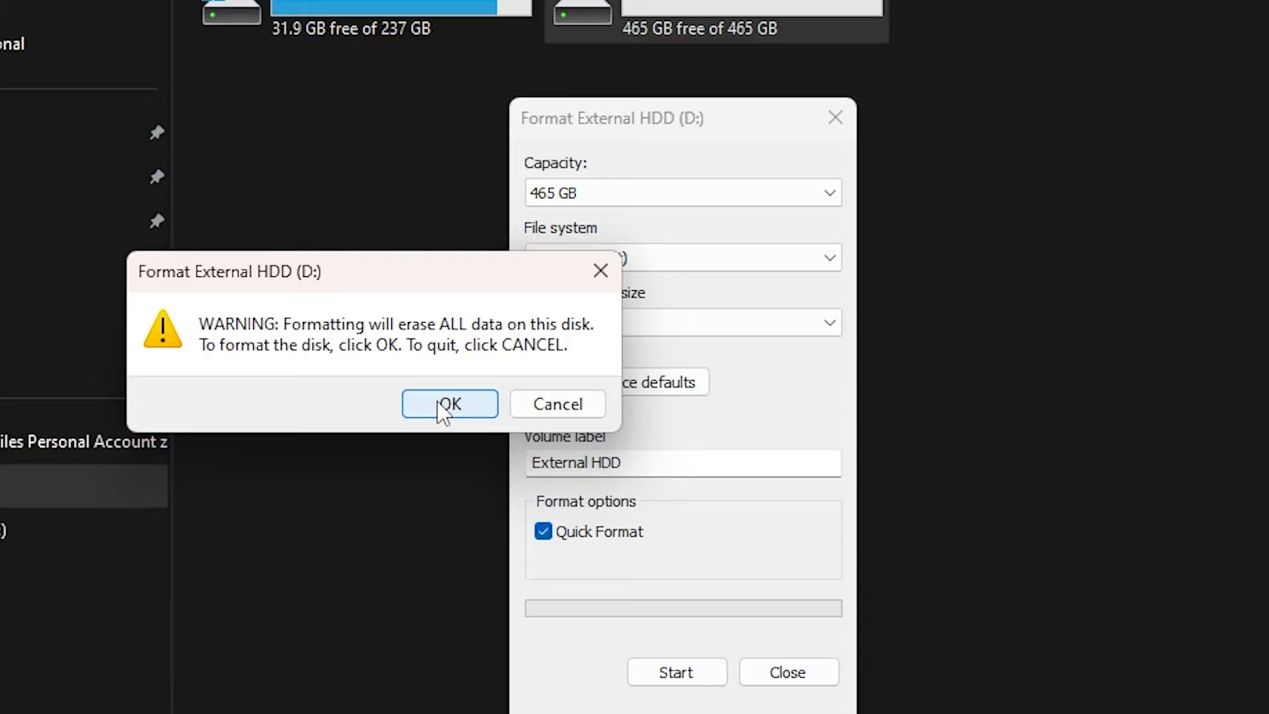
click(449, 404)
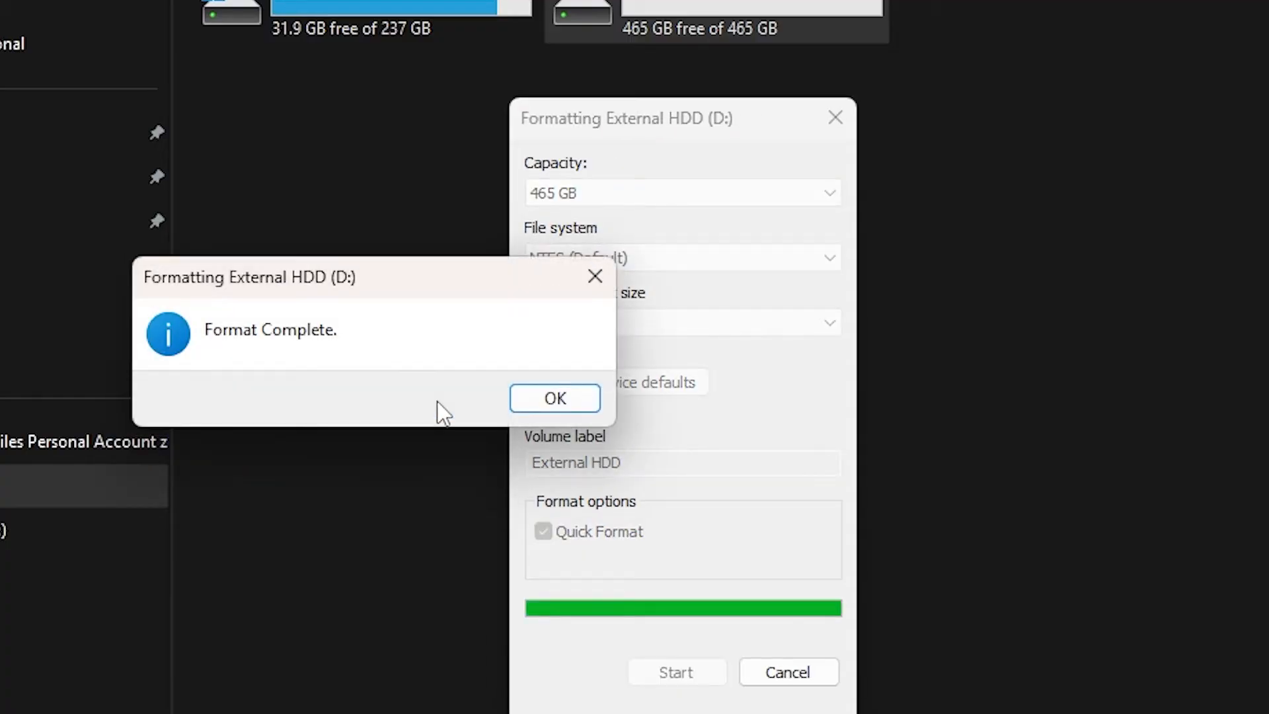
click(554, 397)
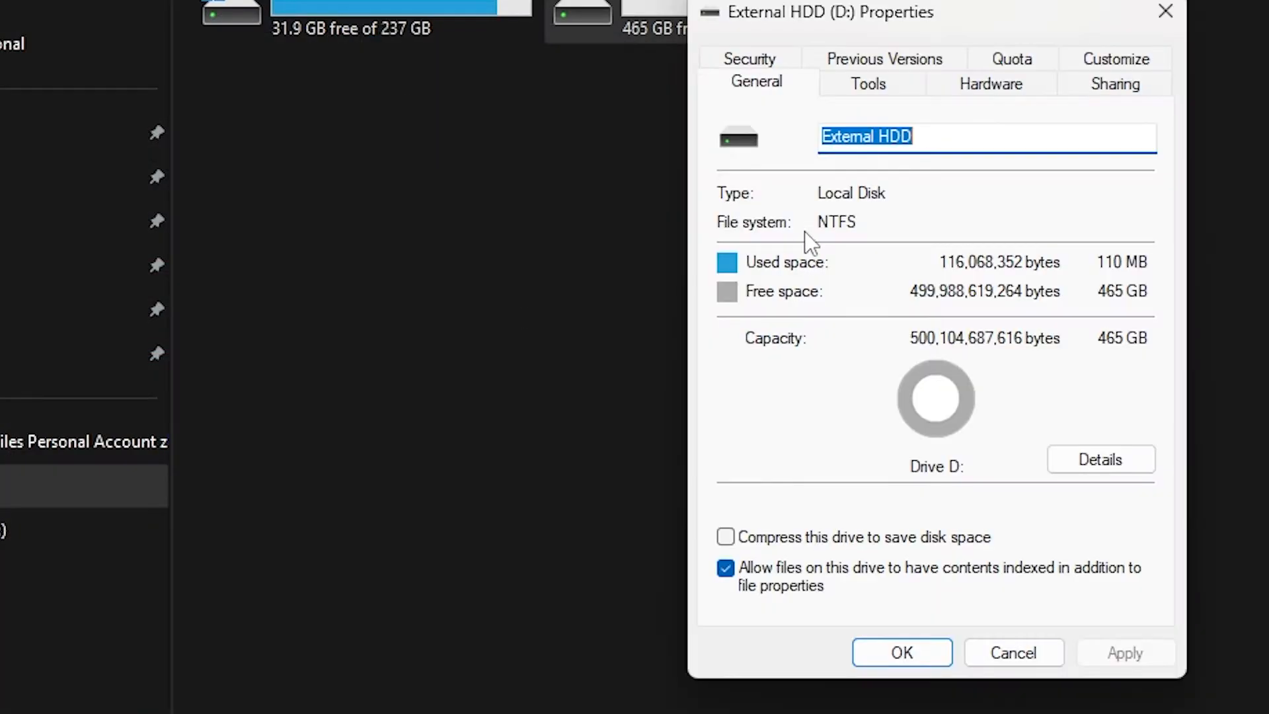
click(1014, 652)
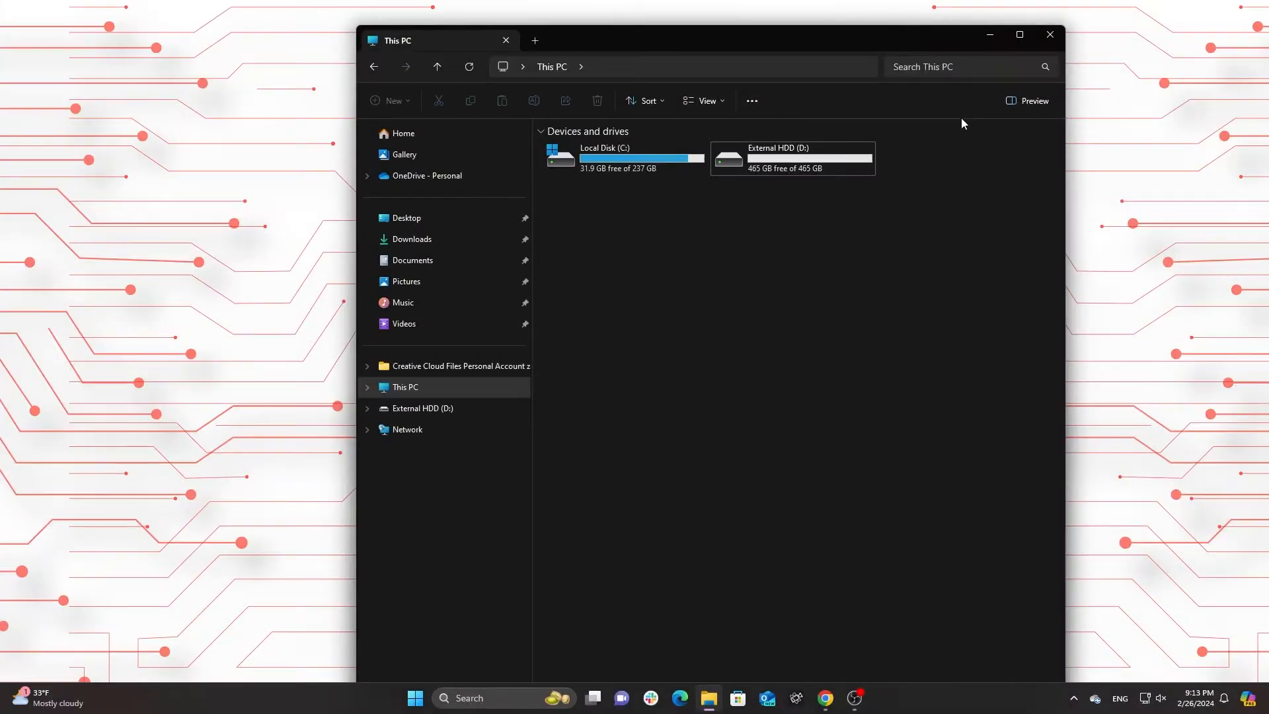
Send the 12 Videos items to External HDD (D:), then bring up the drive's eject option
click(1050, 34)
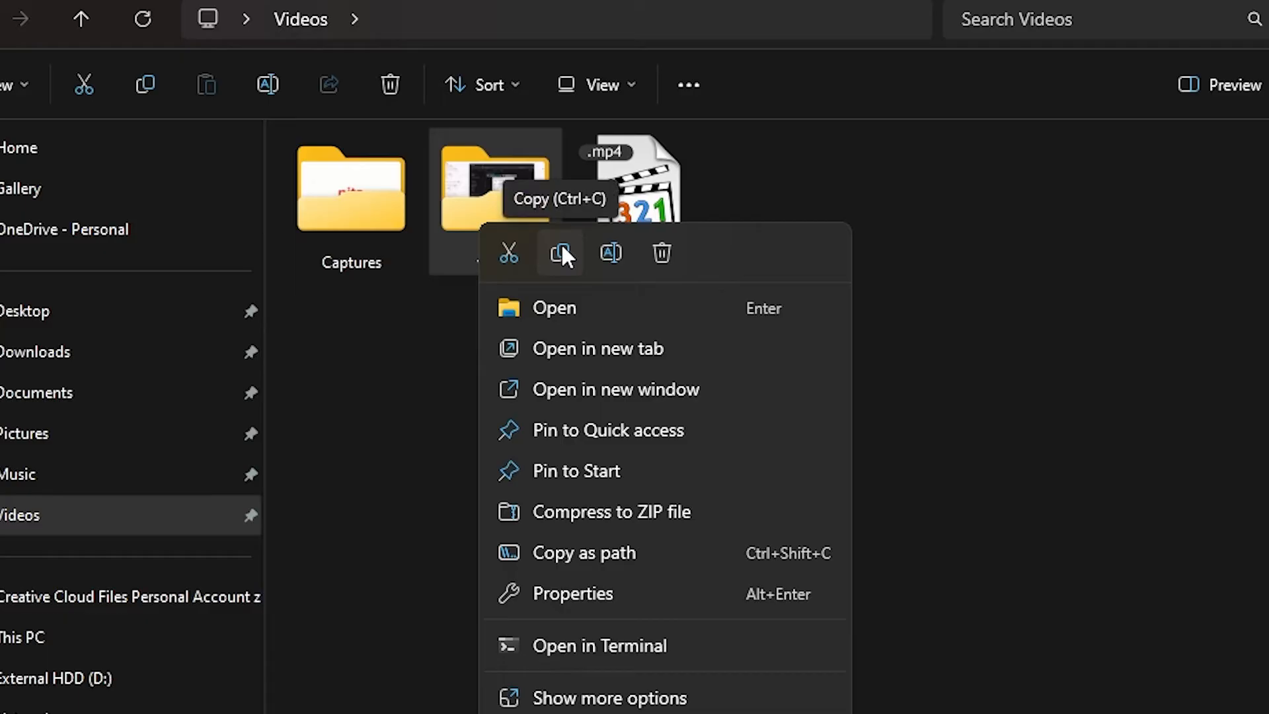
click(56, 678)
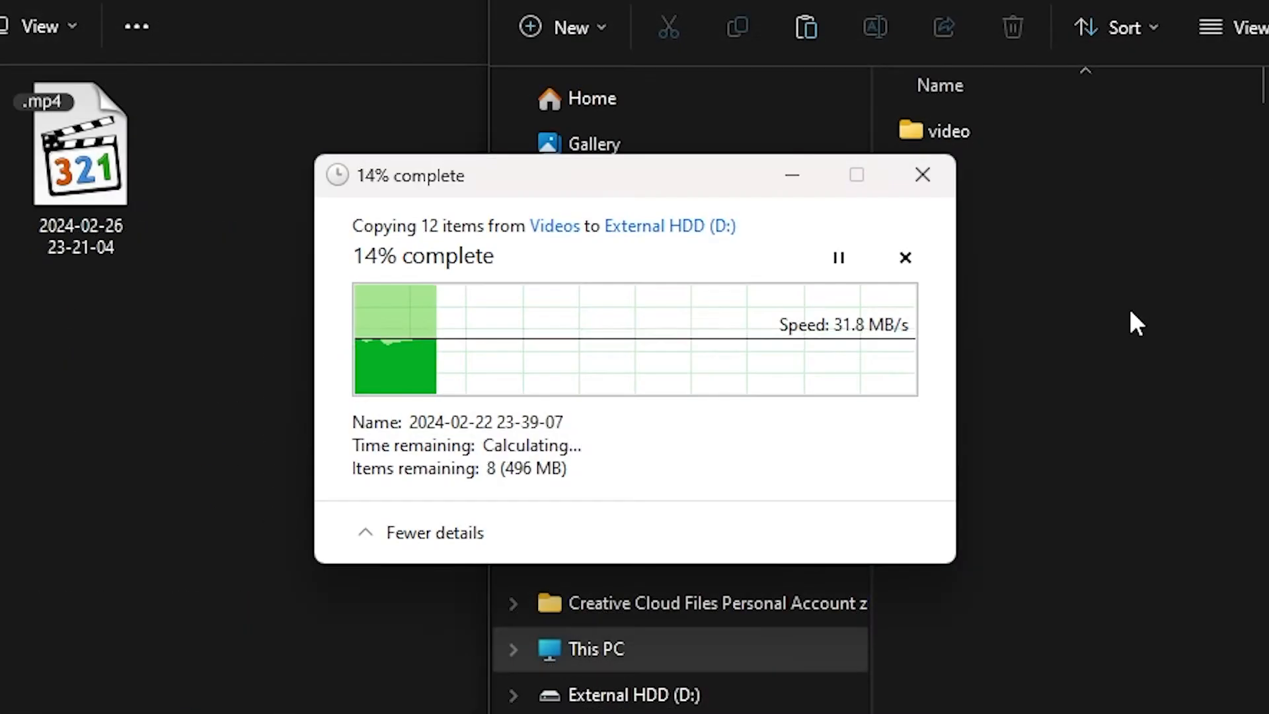
right_click(412, 159)
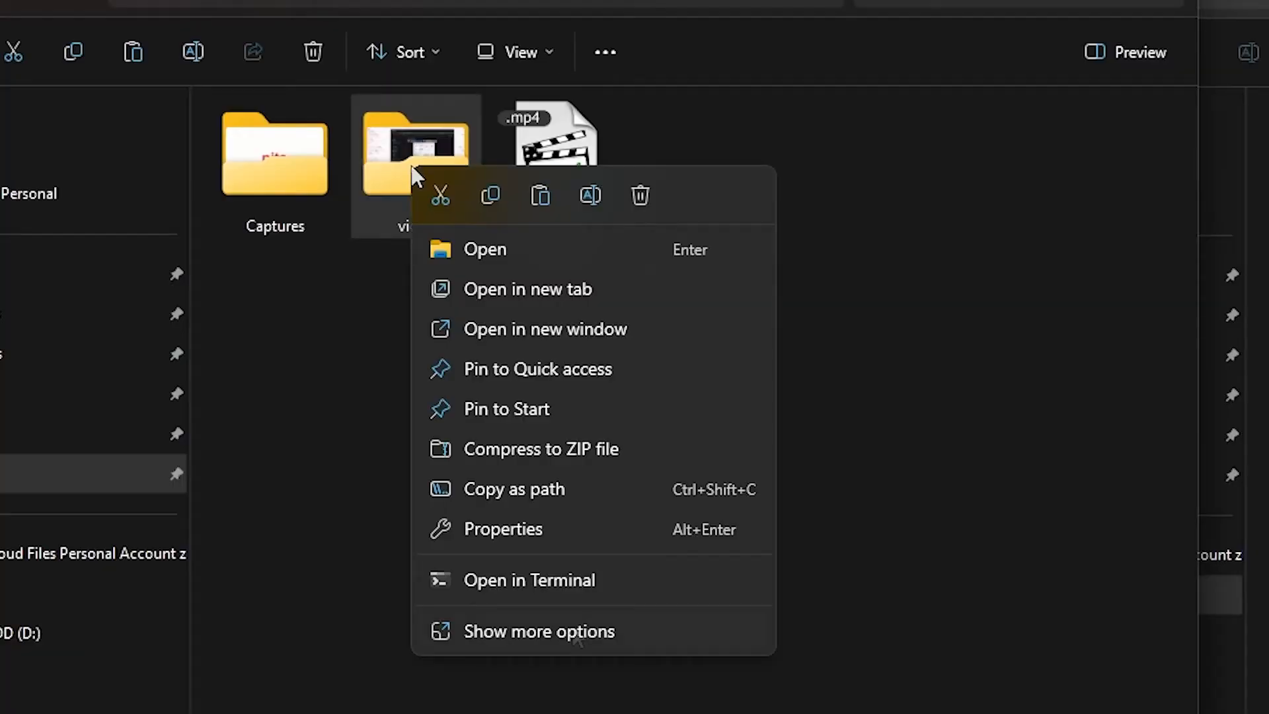
click(533, 631)
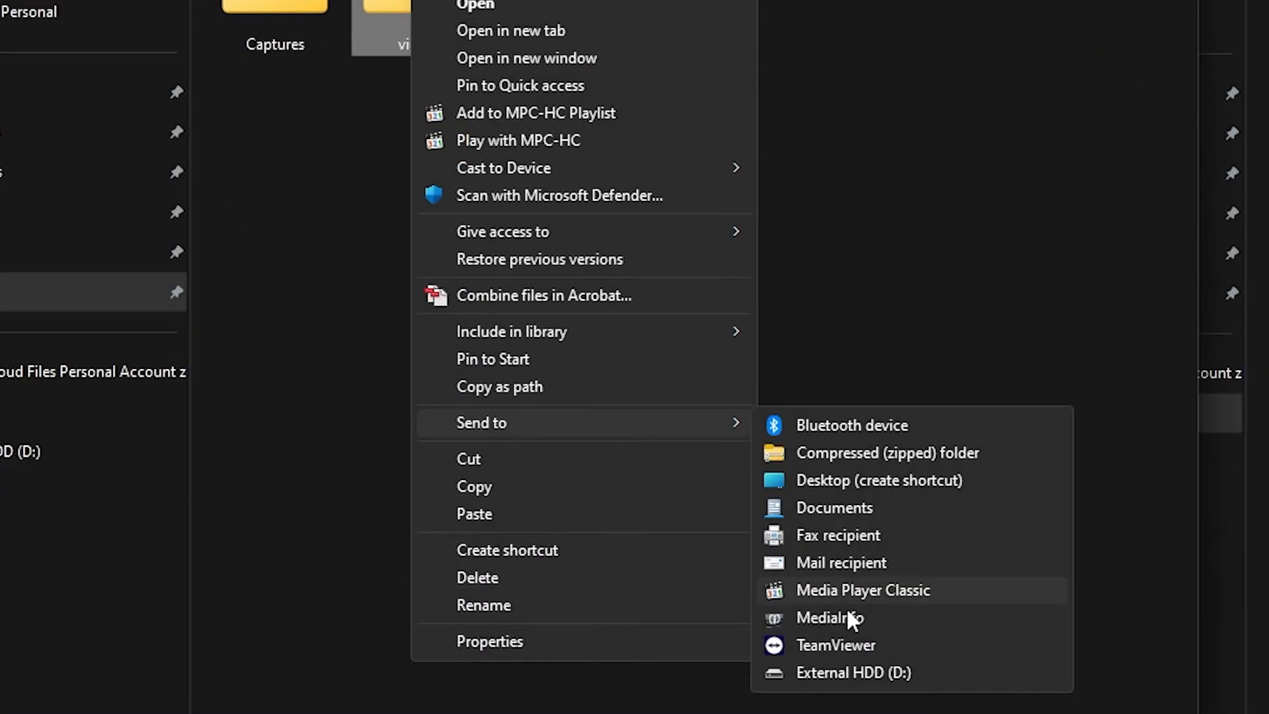
click(851, 672)
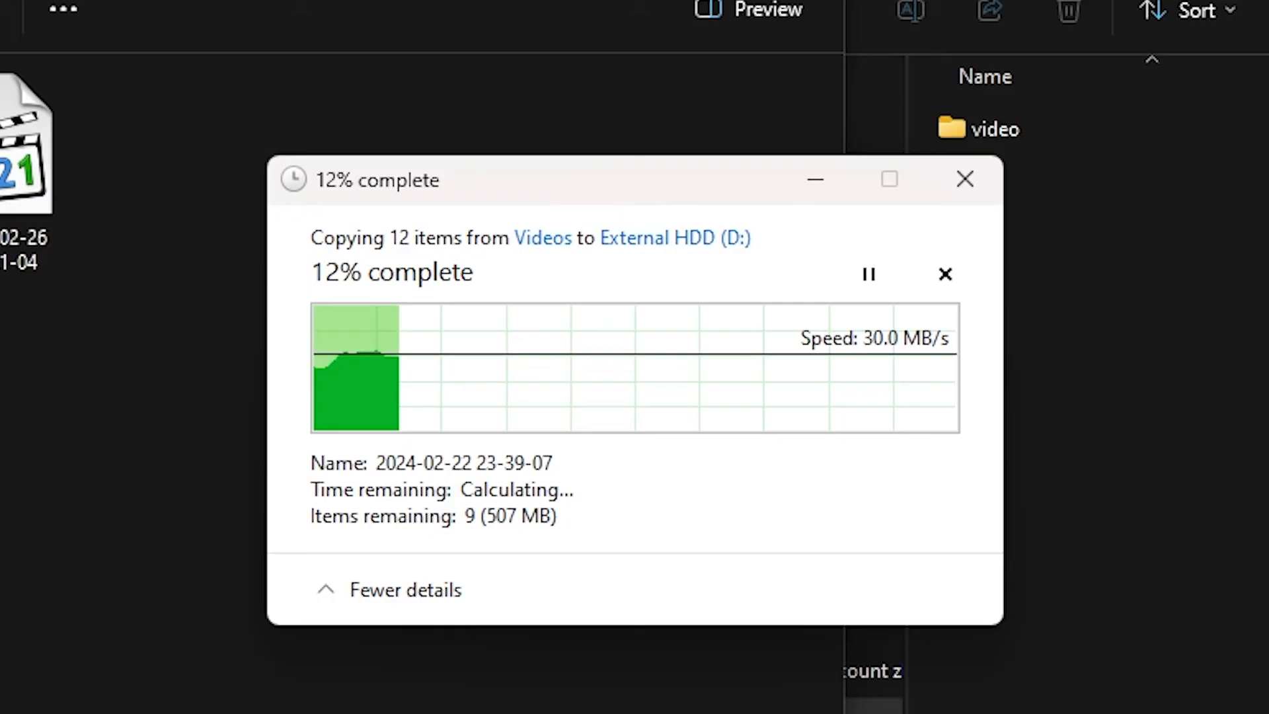
click(921, 591)
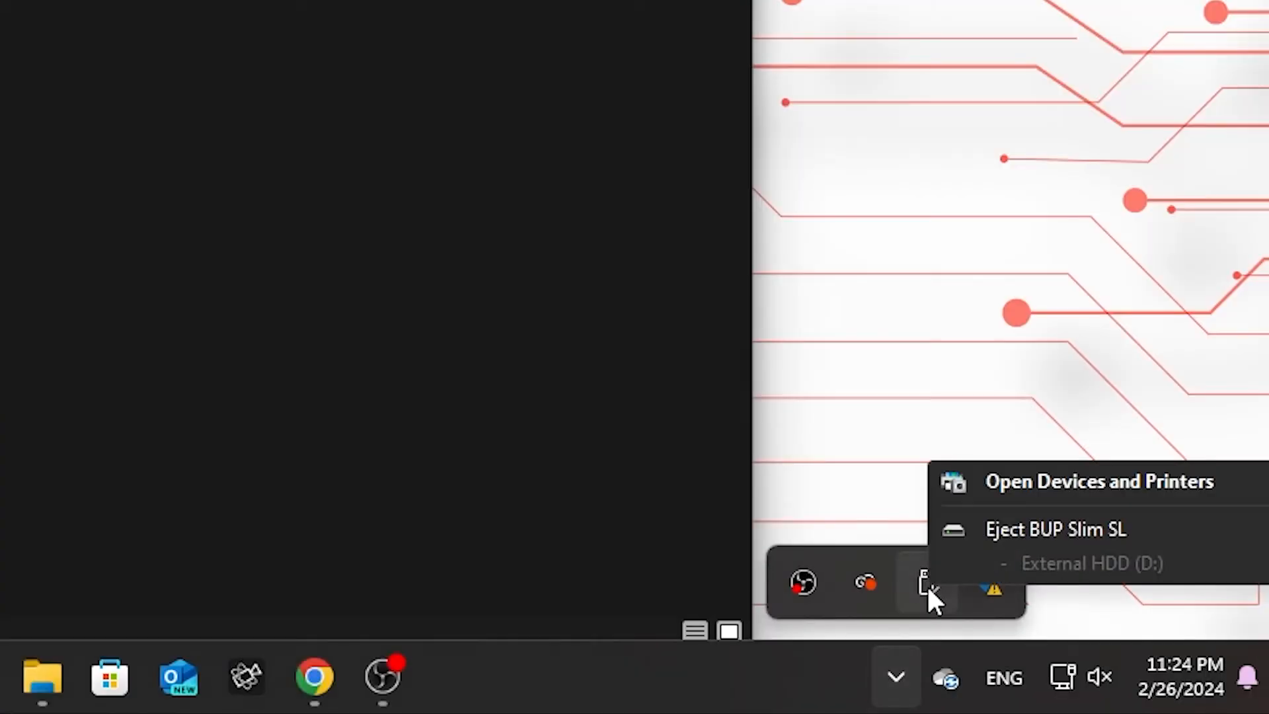